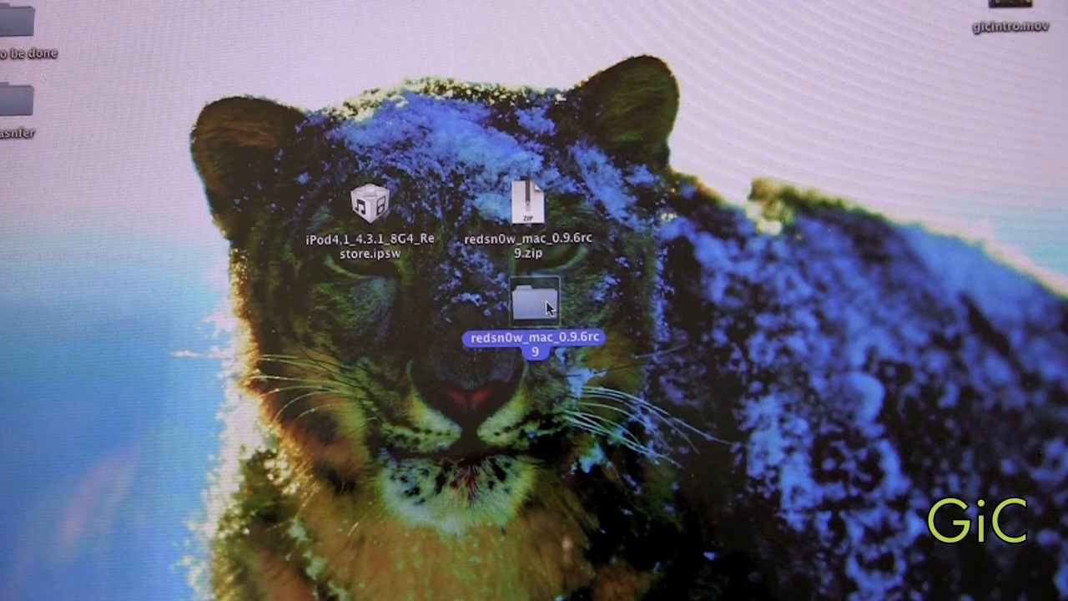
- Launch the redsn0w app from inside the redsn0w_mac_0.9.6rc9 folder on the desktop
double_click(540, 304)
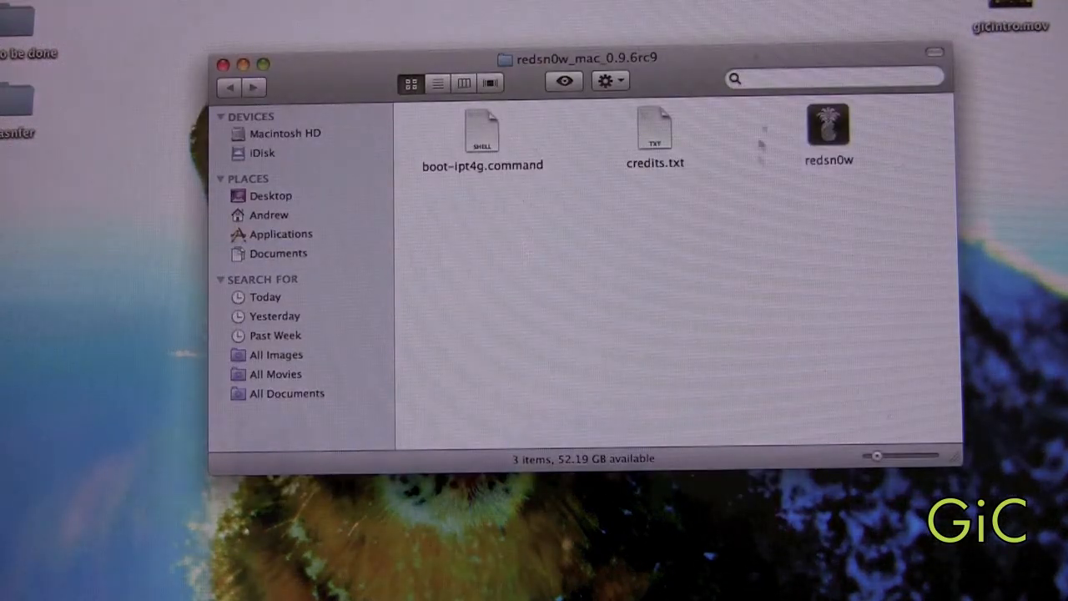
mouse_move(830, 126)
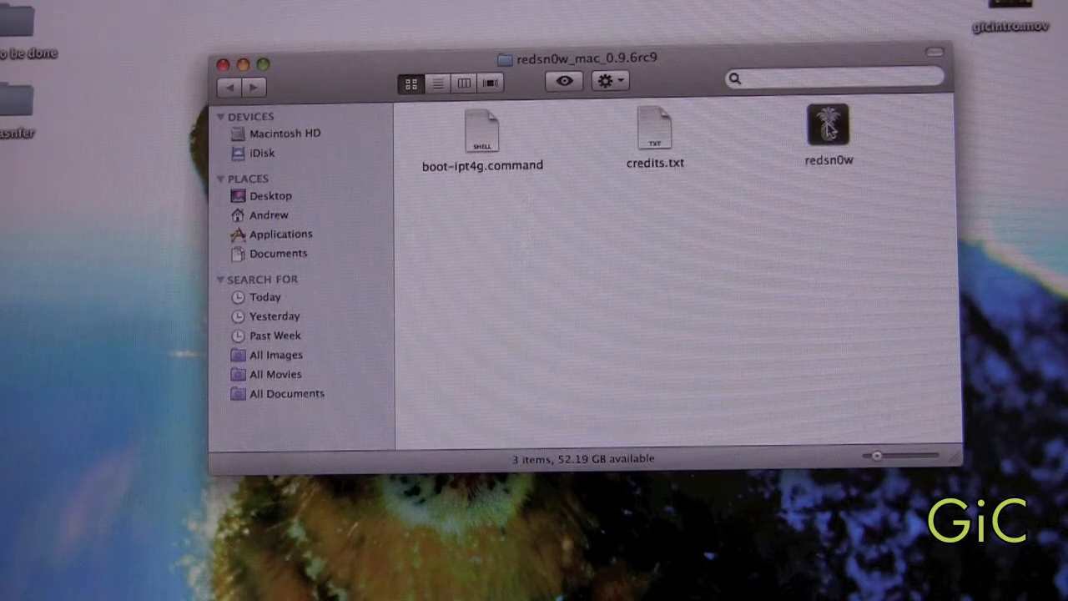
double_click(828, 126)
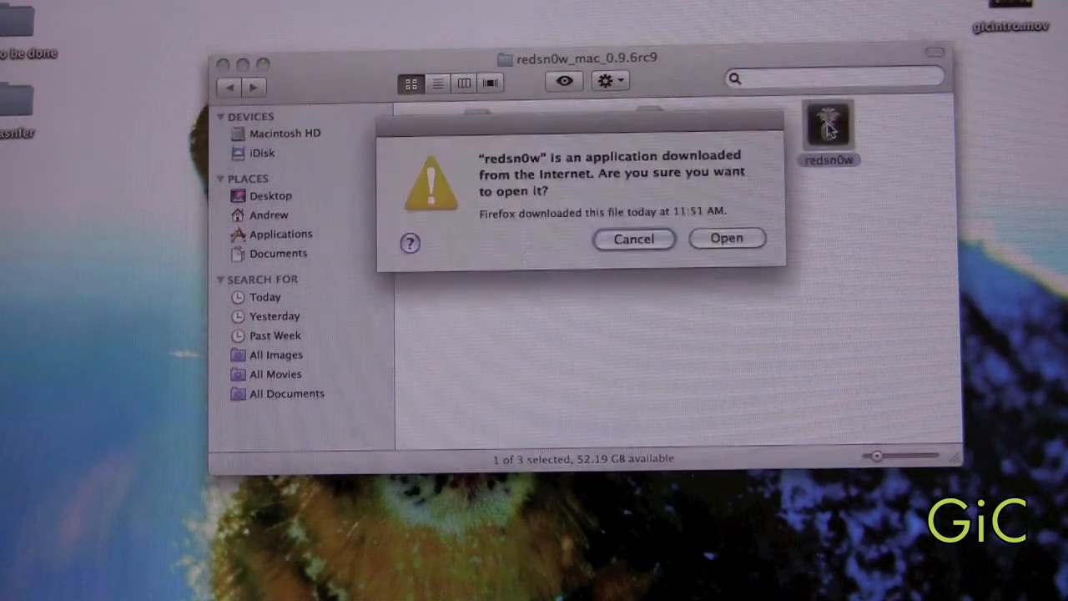
- Allow the downloaded redsn0w 0.9.6rc9 app to run, reaching its welcome screen
left_click(726, 237)
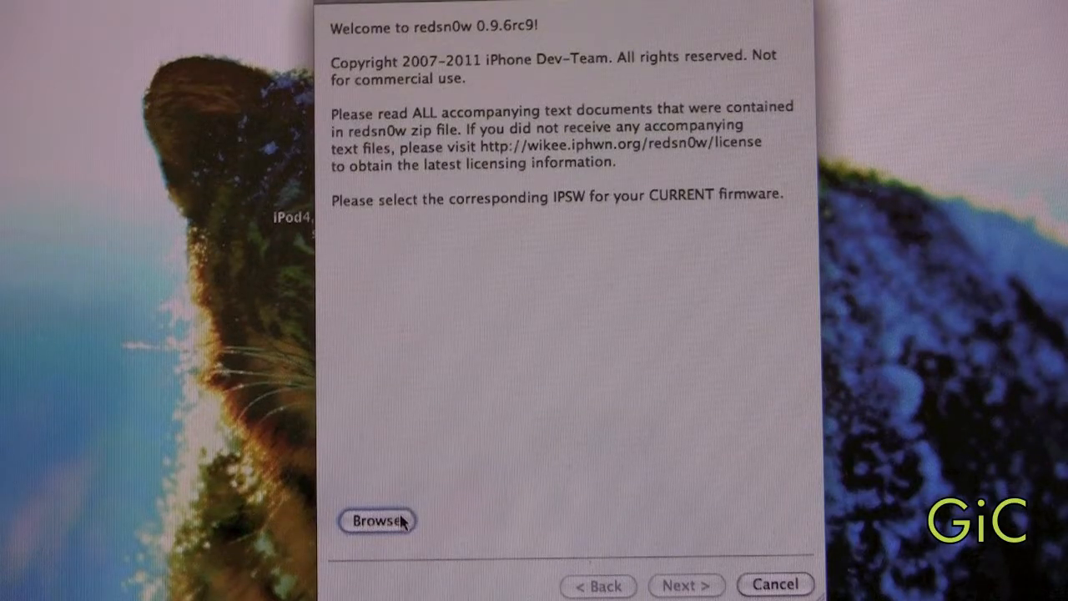
- Load iPod4,1_4.3.1_8G4_Restore.ipsw from the Desktop and continue to the options page
left_click(378, 521)
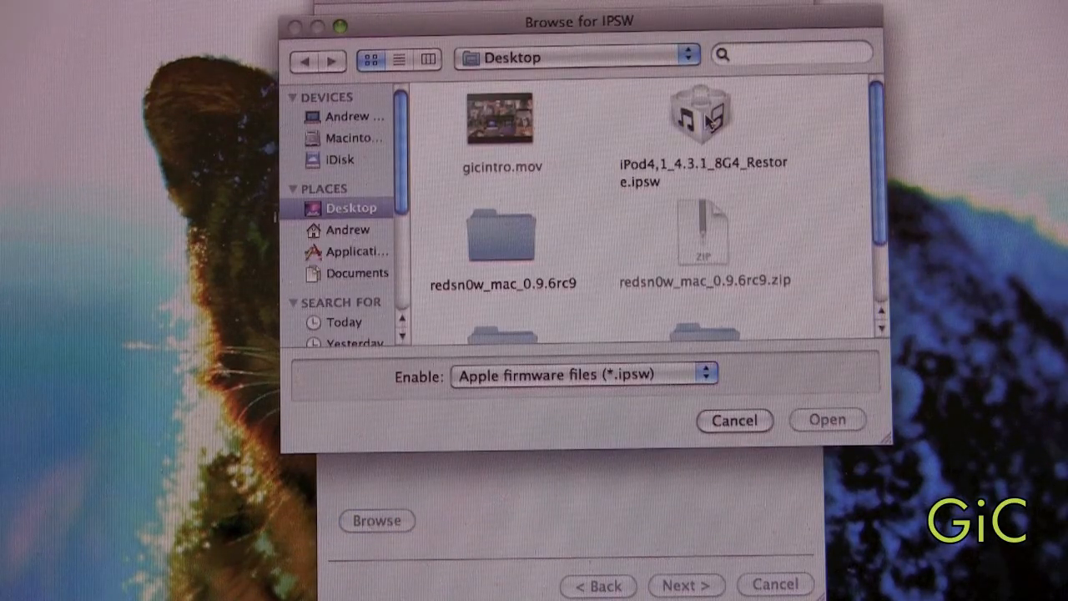
left_click(701, 117)
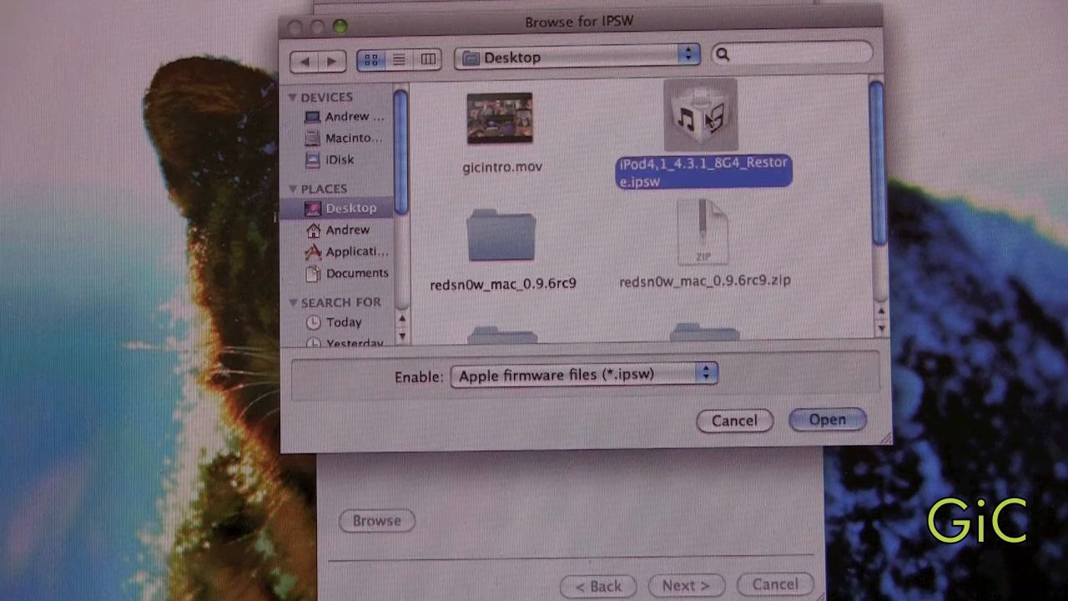
left_click(826, 419)
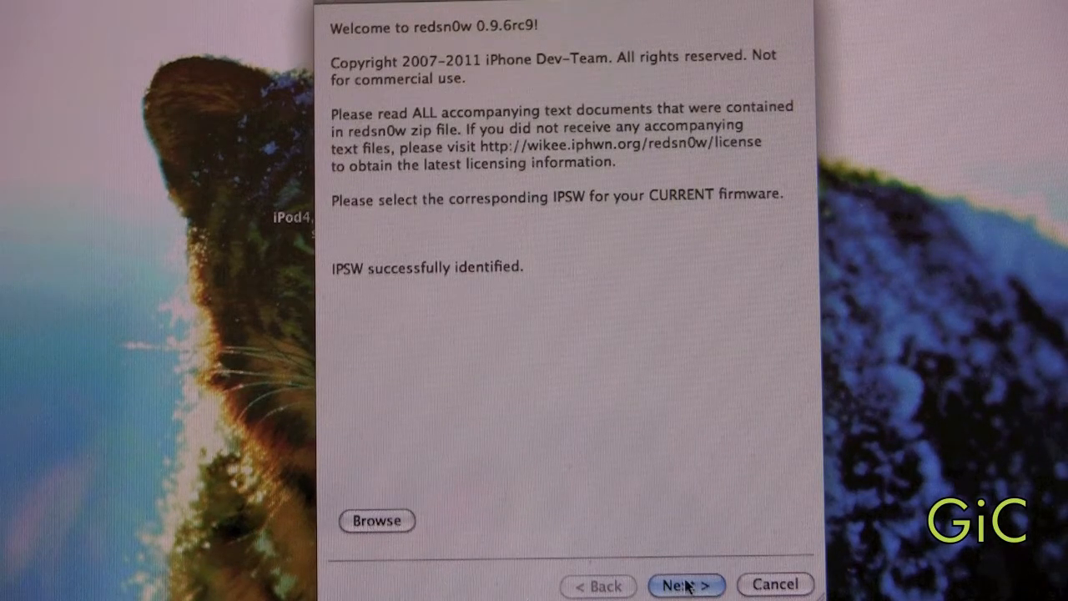
left_click(686, 584)
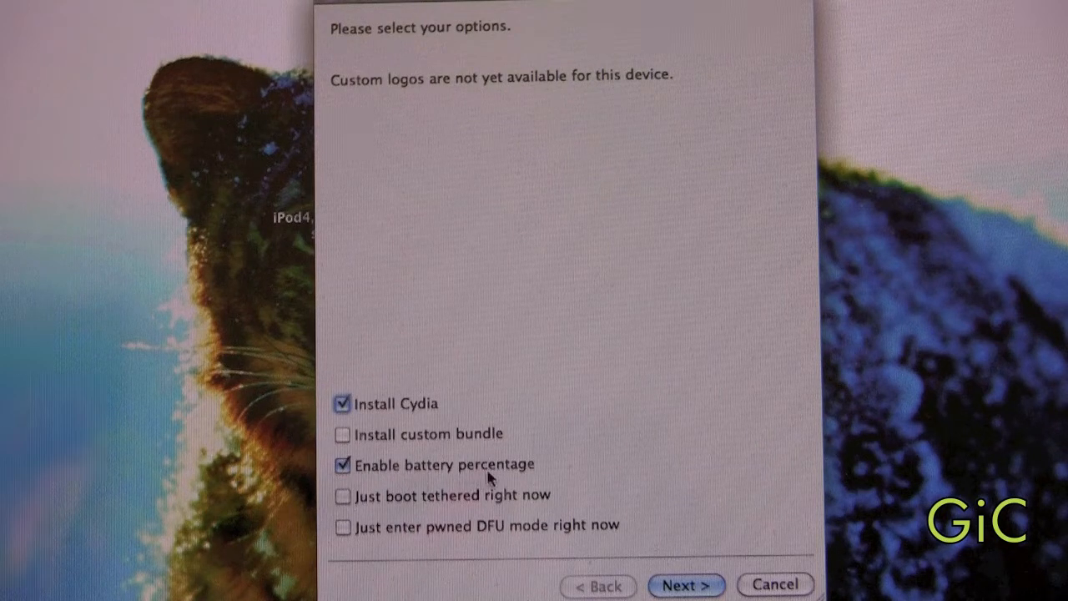
mouse_move(484, 494)
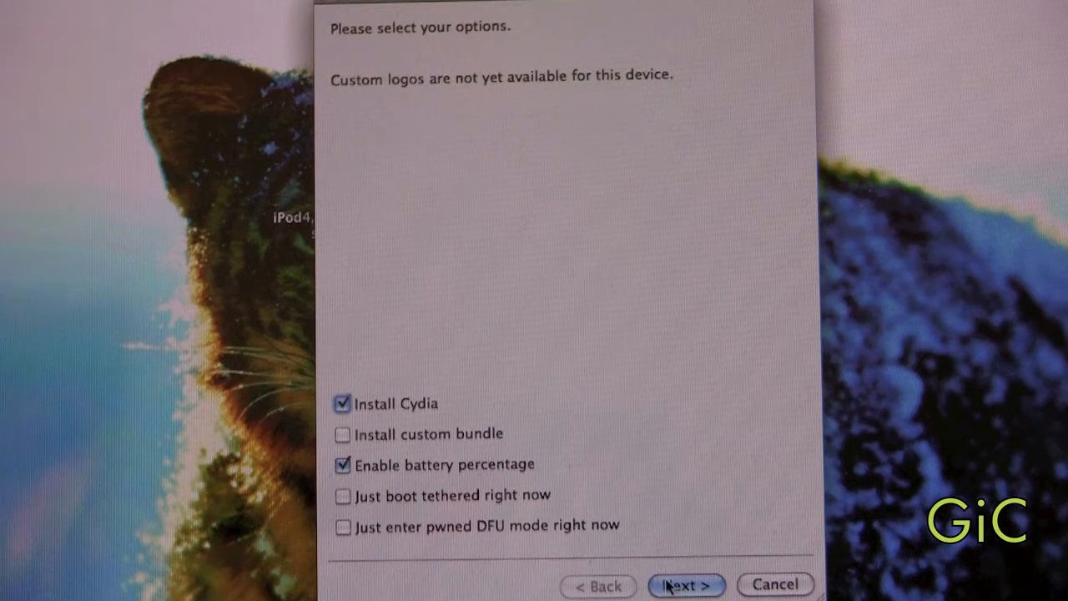
- Proceed with Install Cydia and Enable battery percentage checked
left_click(686, 585)
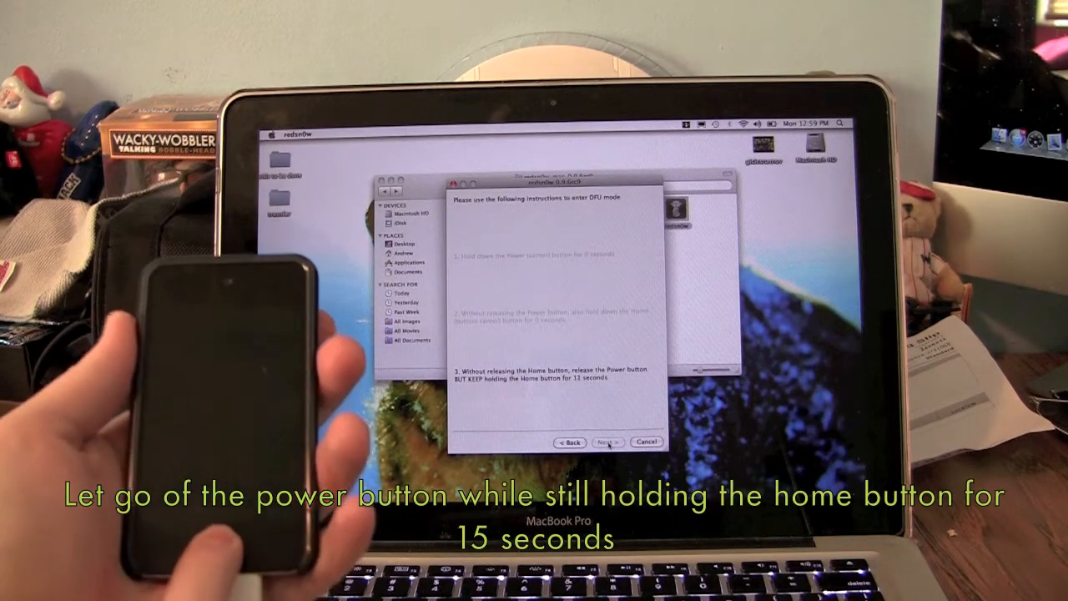
- Continue through the DFU-mode button steps so redsn0w begins processing the iPod touch
left_click(605, 442)
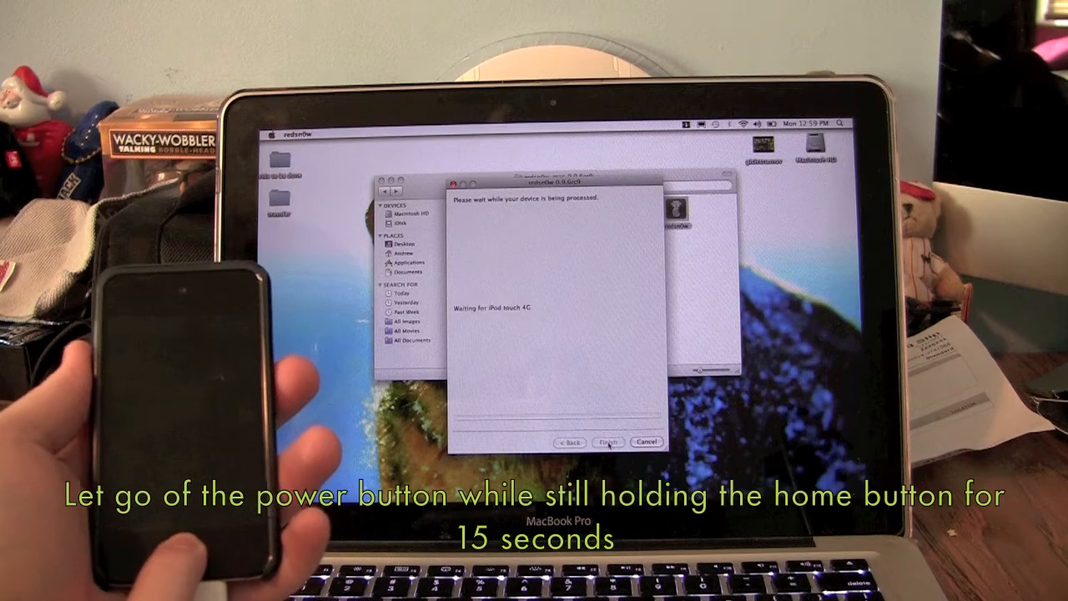